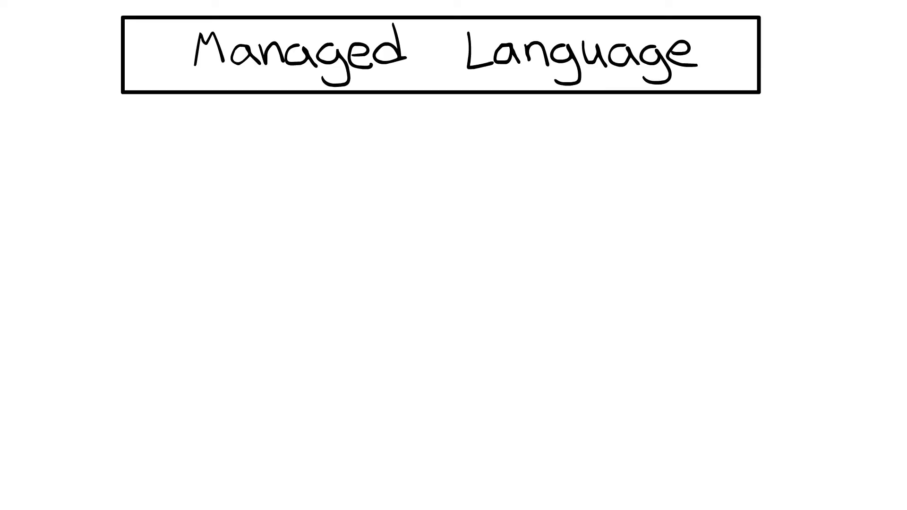
{"action": "type", "text": "language +"}
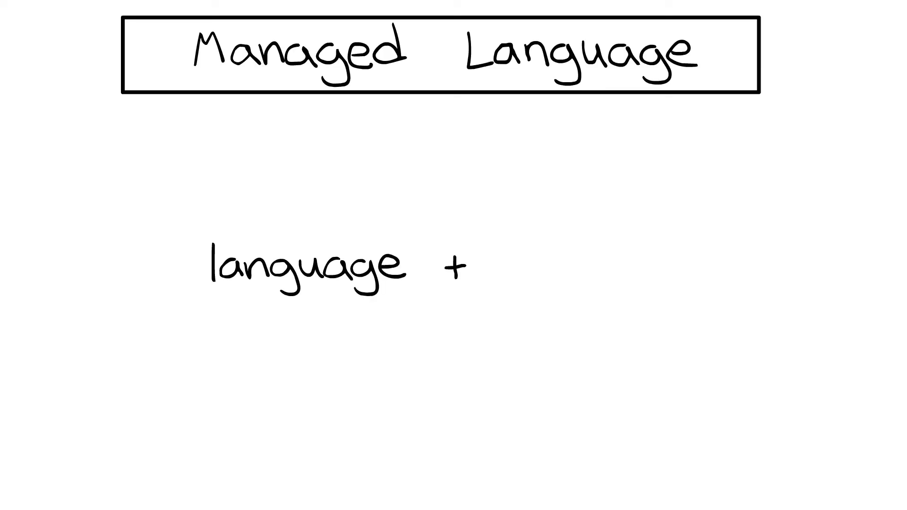
{"action": "type", "text": "runtime"}
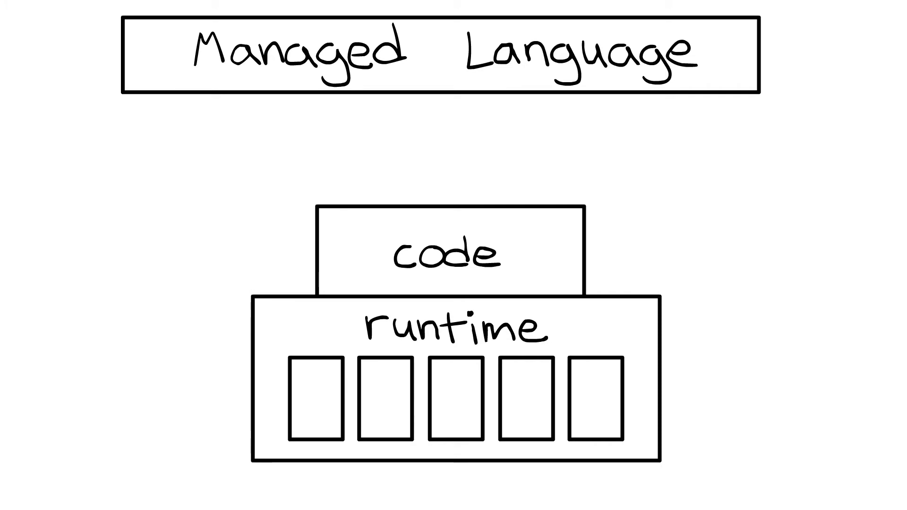
{"action": "type", "text": "service"}
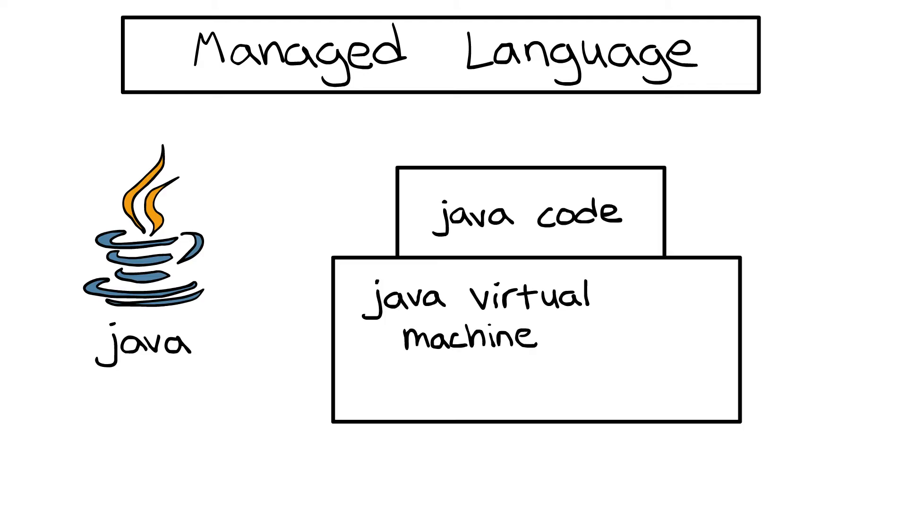
{"action": "type", "text": "(JVM)"}
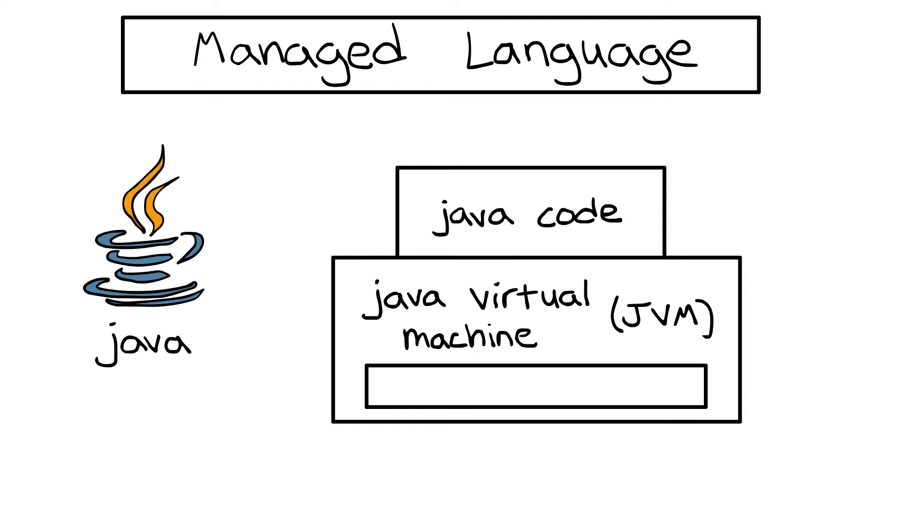
{"action": "type", "text": "garbage collection"}
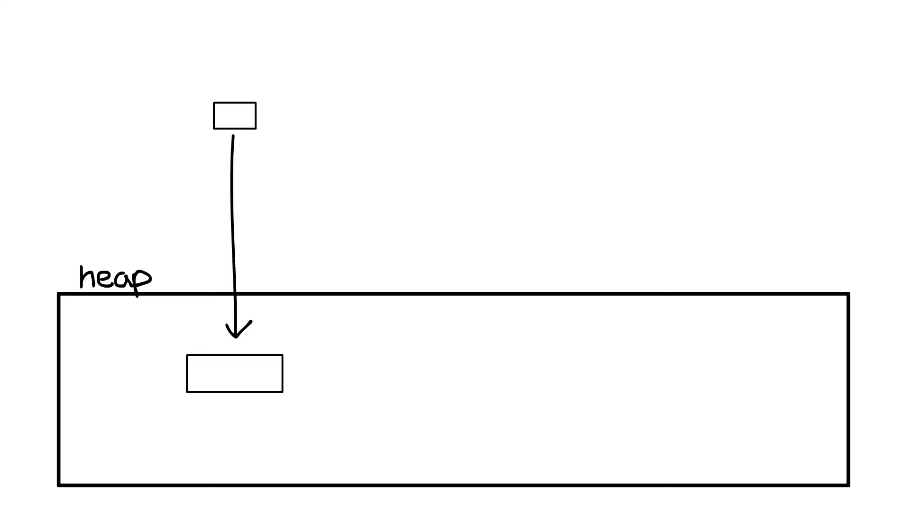
{"action": "type", "text": "reference"}
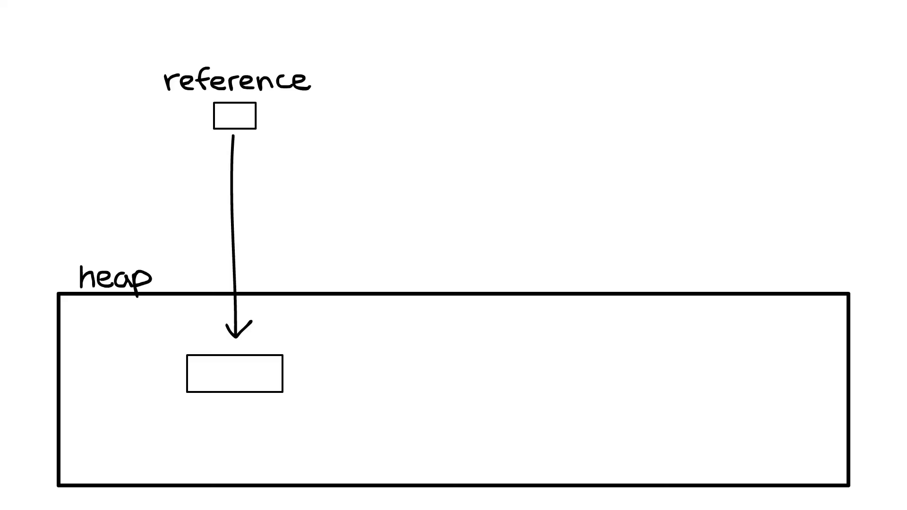
{"action": "type", "text": "x = new Integer(5);"}
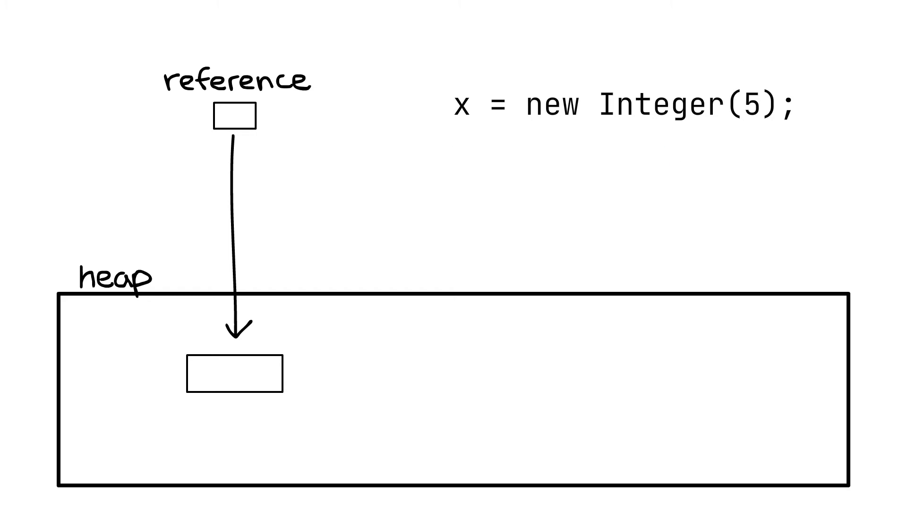
{"action": "left_click_drag", "start_coordinate": [440, 226], "coordinate": [440, 278]}
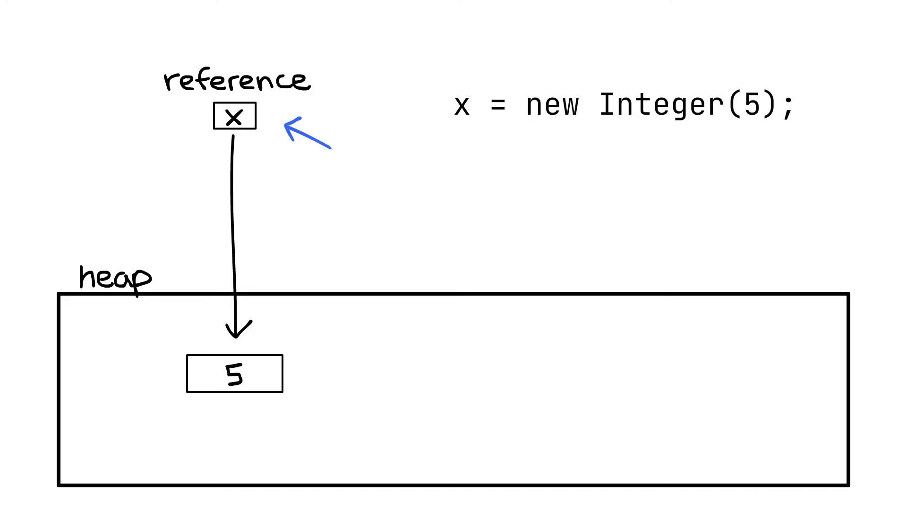
{"action": "left_click_drag", "start_coordinate": [301, 127], "coordinate": [324, 374]}
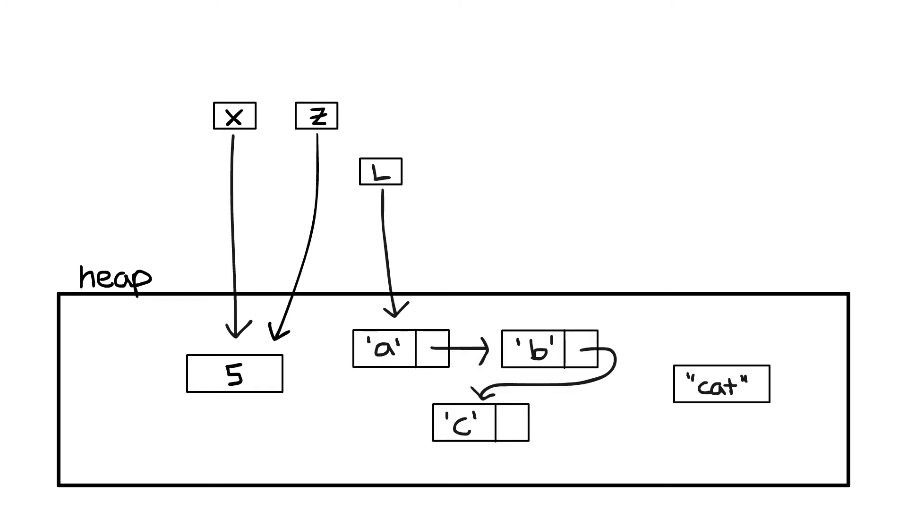
{"action": "type", "text": "object graph"}
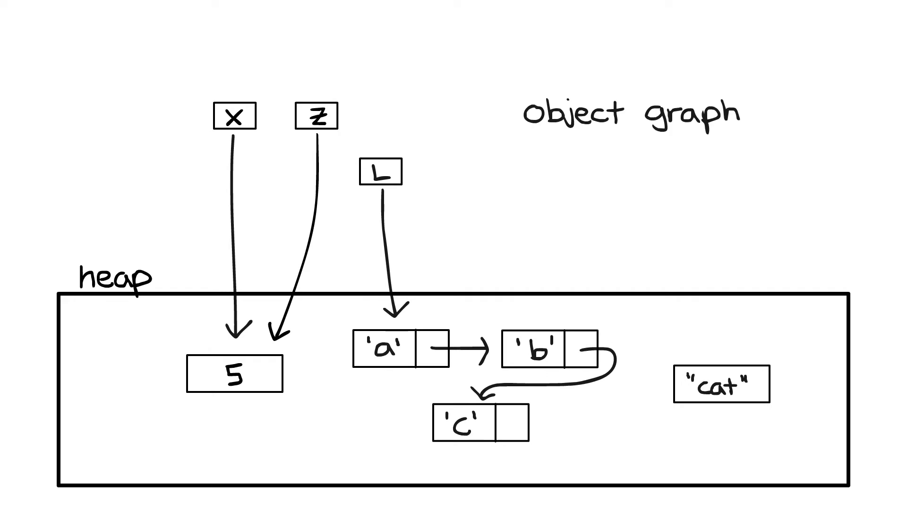
{"action": "type", "text": ">objects"}
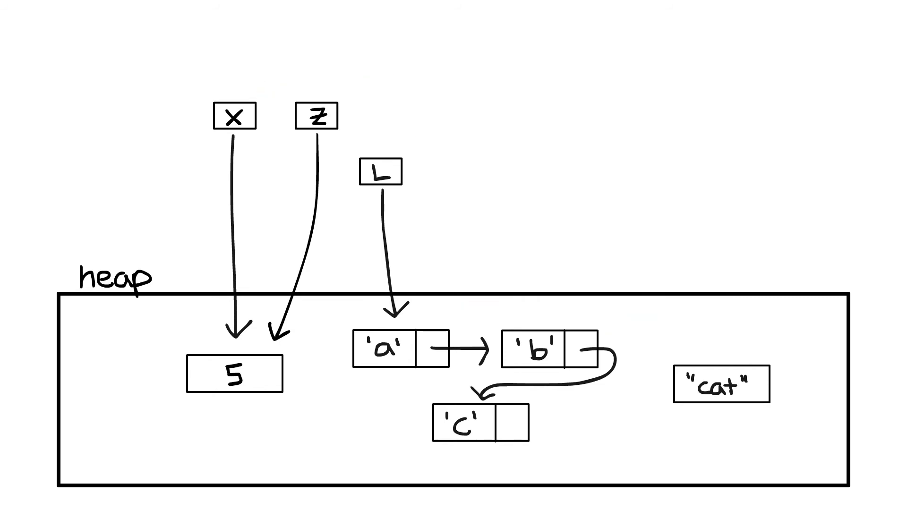
{"action": "left_click_drag", "start_coordinate": [168, 52], "coordinate": [196, 87]}
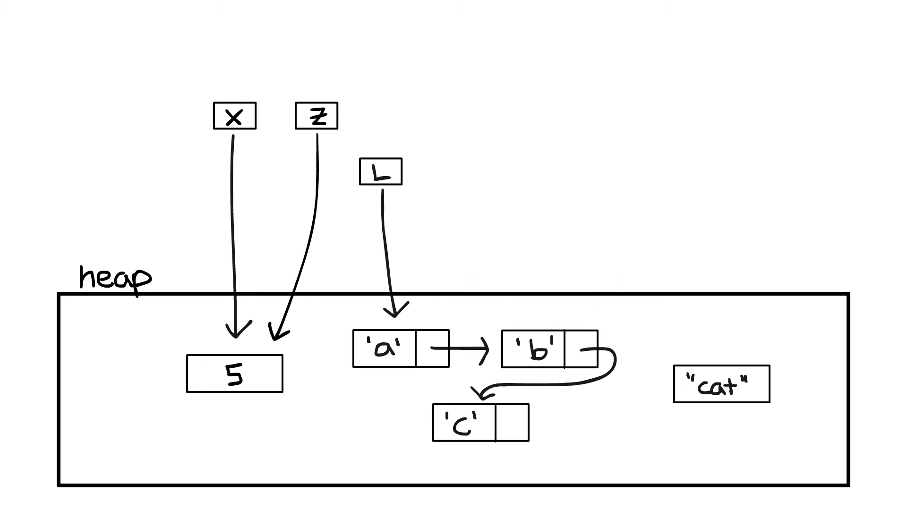
{"action": "left_click_drag", "start_coordinate": [677, 312], "coordinate": [706, 353]}
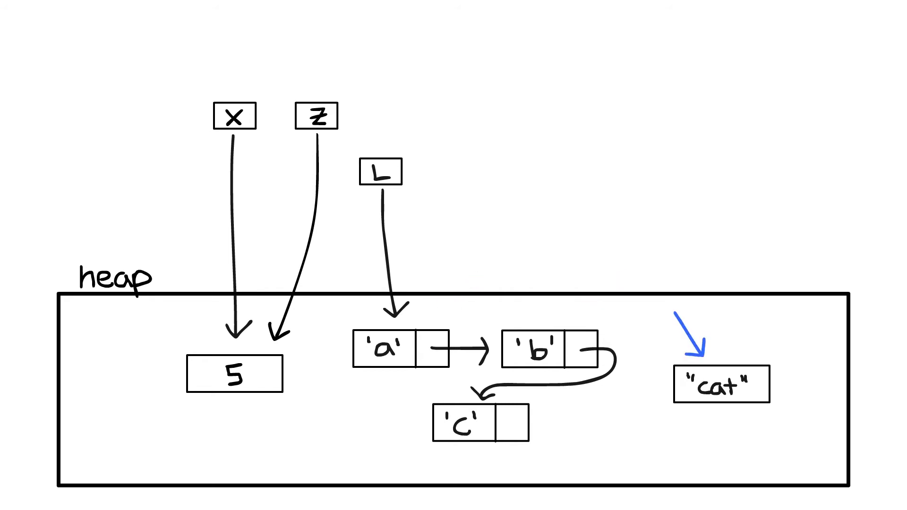
{"action": "type", "text": "no references to an object"}
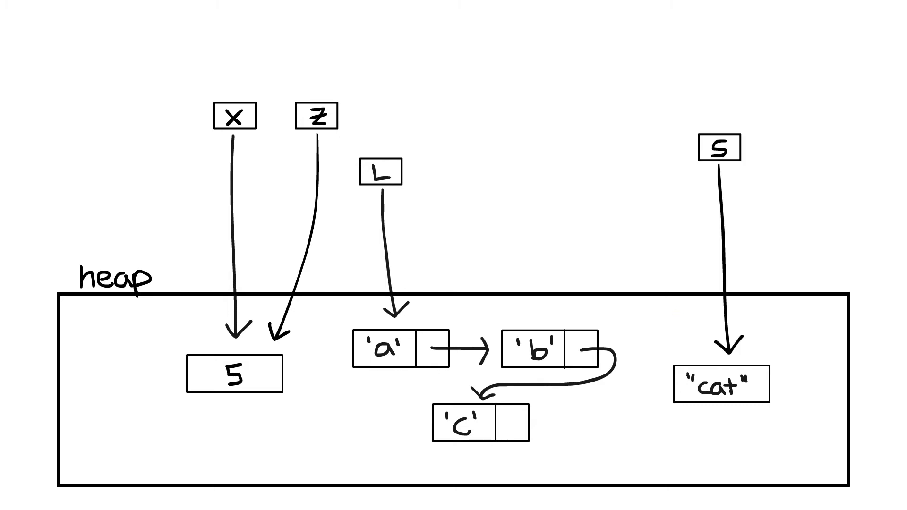
{"action": "left_click_drag", "start_coordinate": [721, 64], "coordinate": [720, 104]}
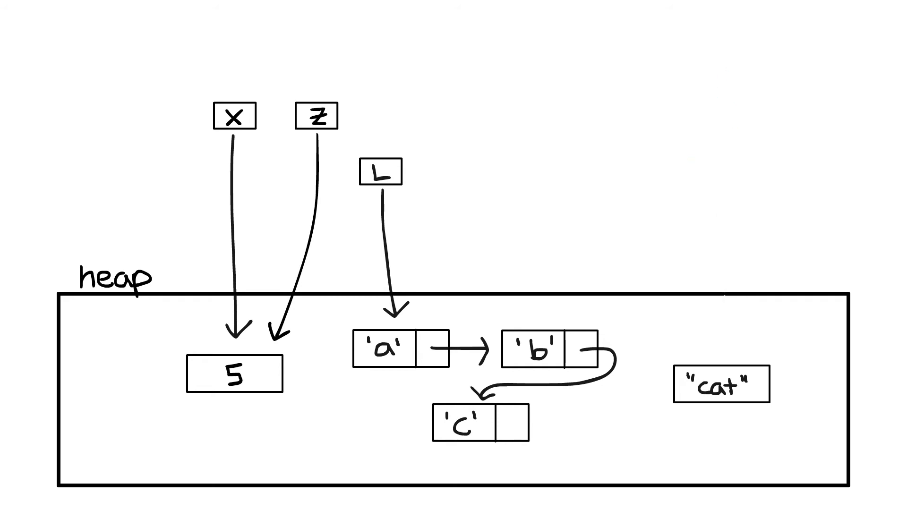
{"action": "left_click_drag", "start_coordinate": [726, 451], "coordinate": [726, 405]}
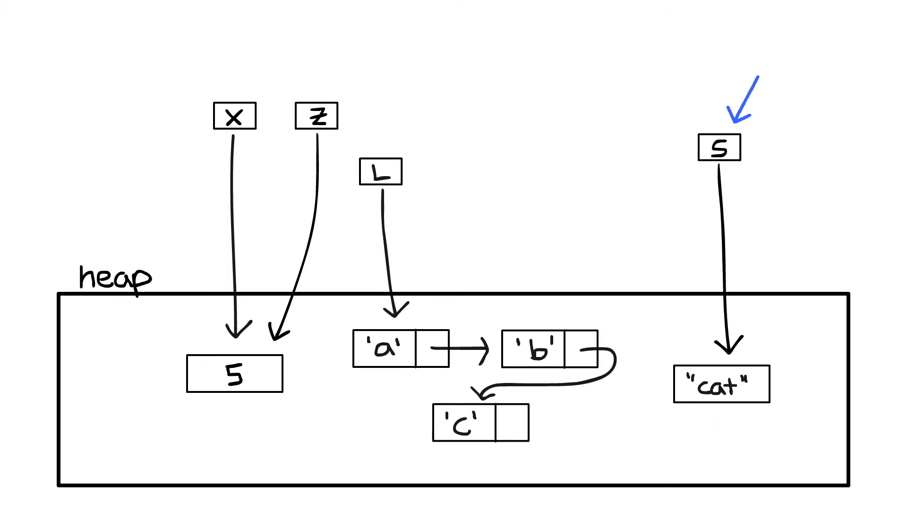
{"action": "type", "text": "obey scope rules"}
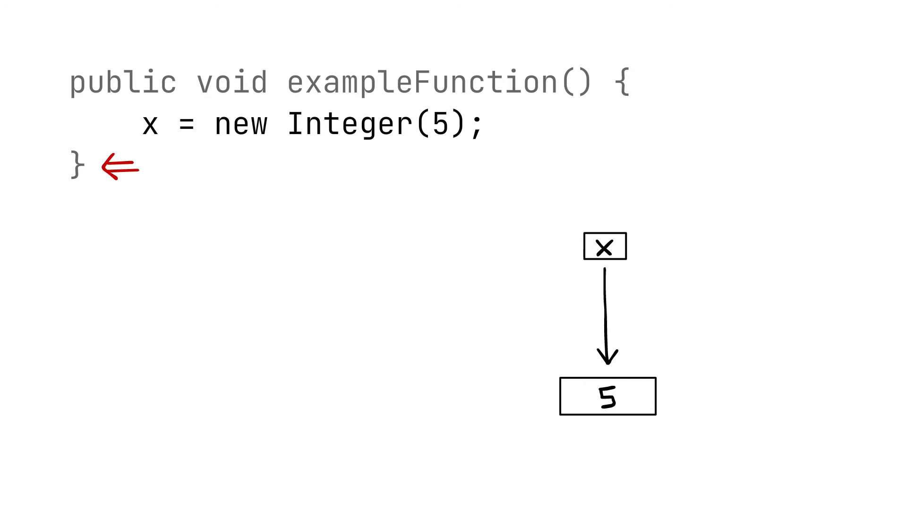
{"action": "left_click_drag", "start_coordinate": [584, 246], "coordinate": [631, 260]}
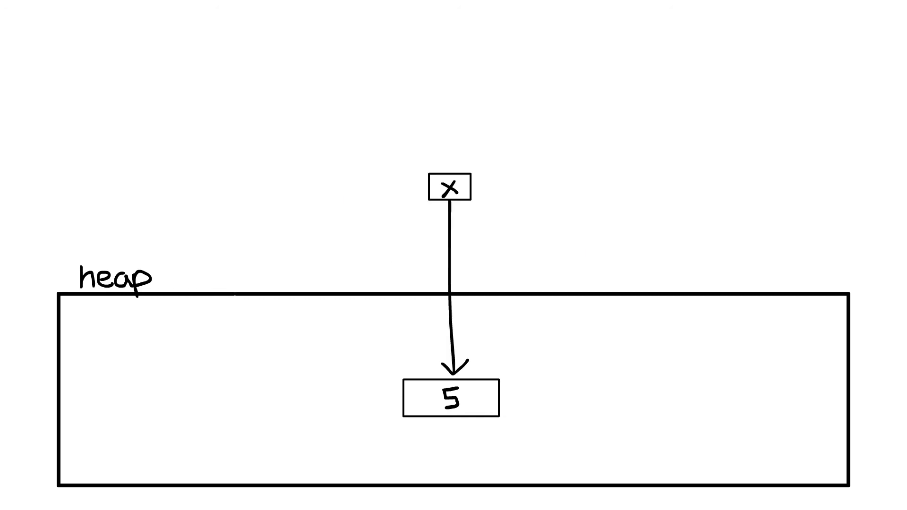
{"action": "type", "text": "\"alive\""}
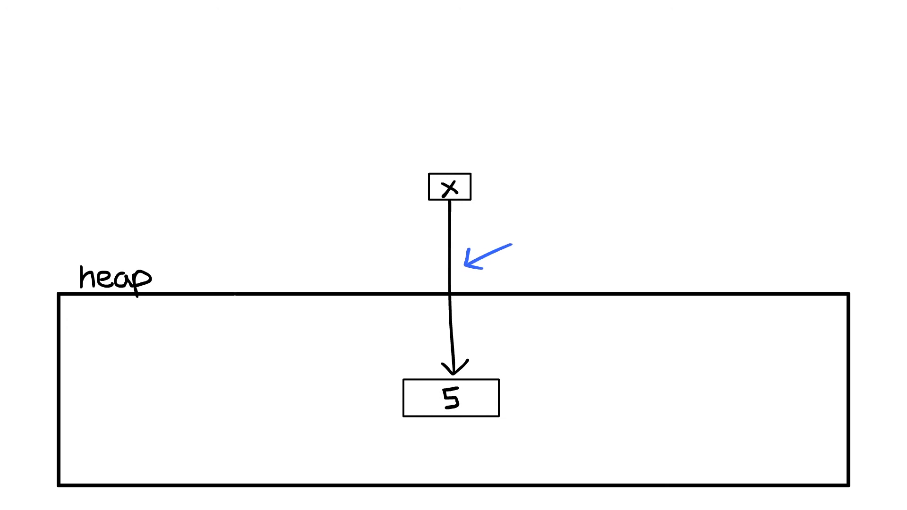
{"action": "left_click", "coordinate": [485, 261]}
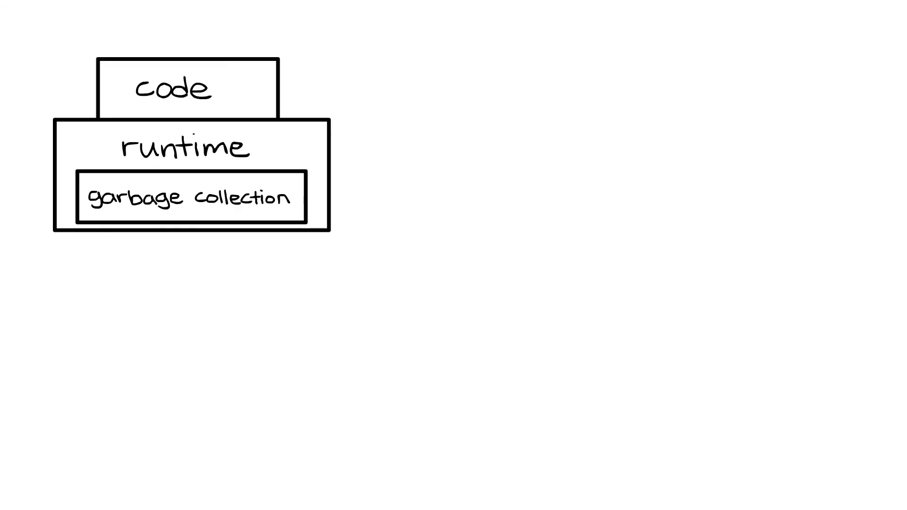
{"action": "left_click_drag", "start_coordinate": [396, 196], "coordinate": [345, 196]}
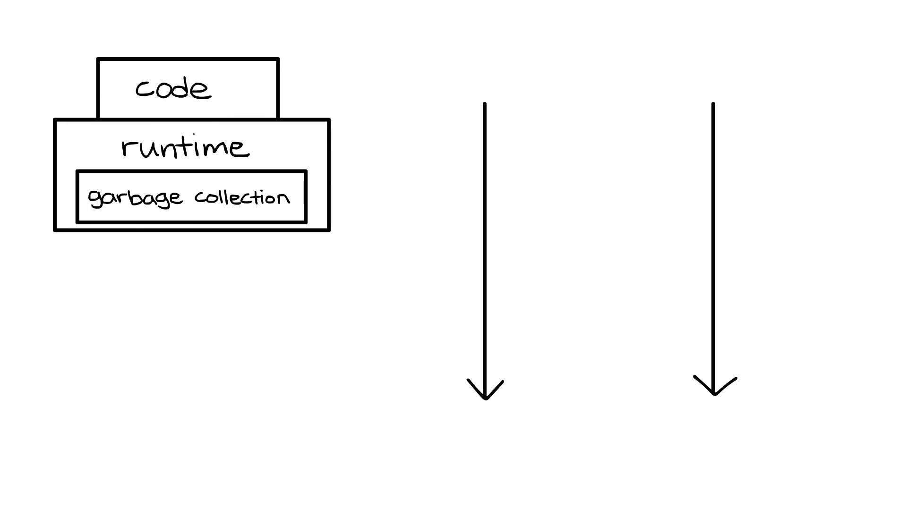
{"action": "type", "text": "mutator"}
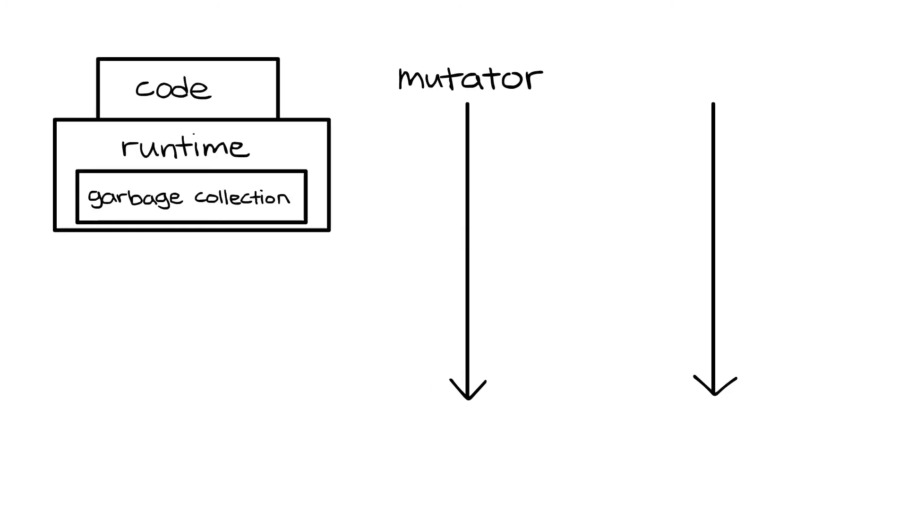
{"action": "left_click_drag", "start_coordinate": [358, 72], "coordinate": [312, 93]}
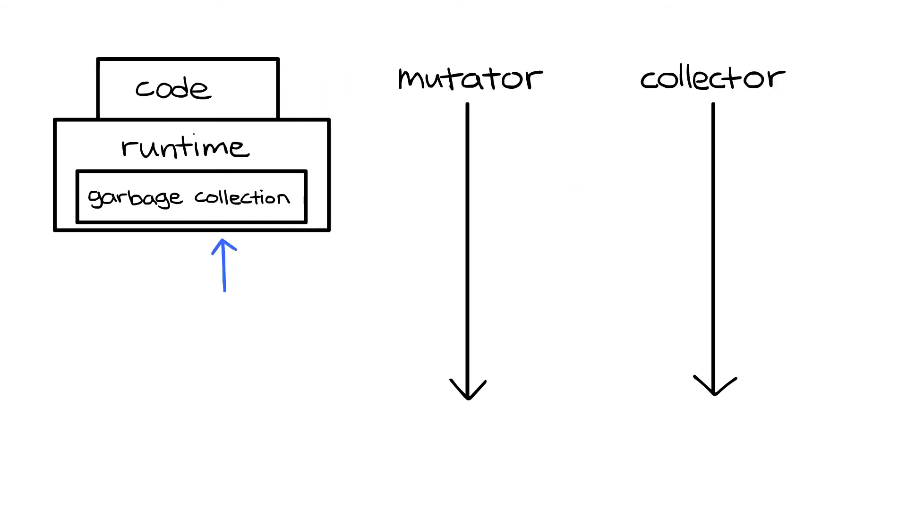
{"action": "left_click", "coordinate": [225, 269]}
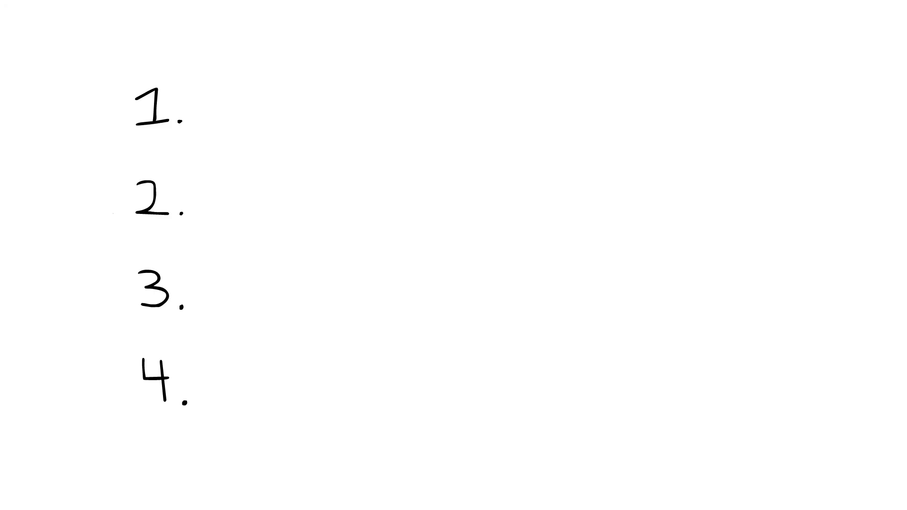
{"action": "type", "text": "mark-sweep"}
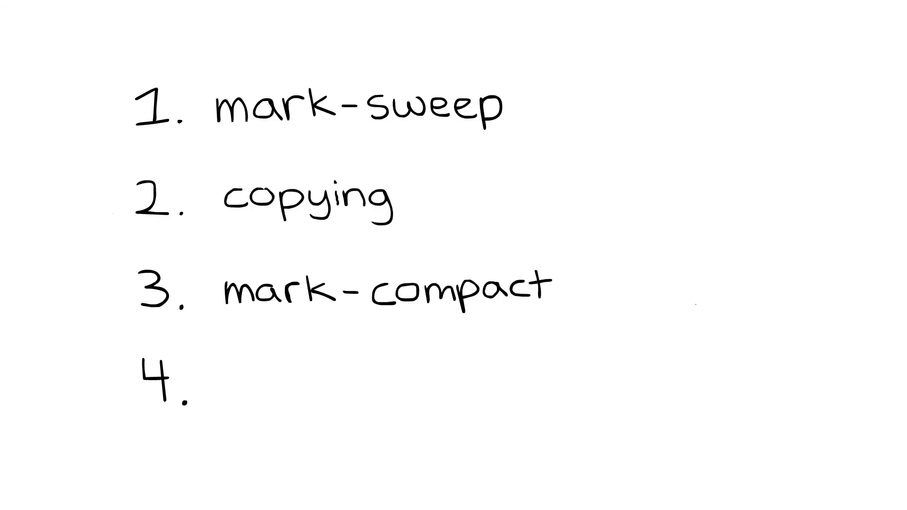
{"action": "type", "text": "reference counting"}
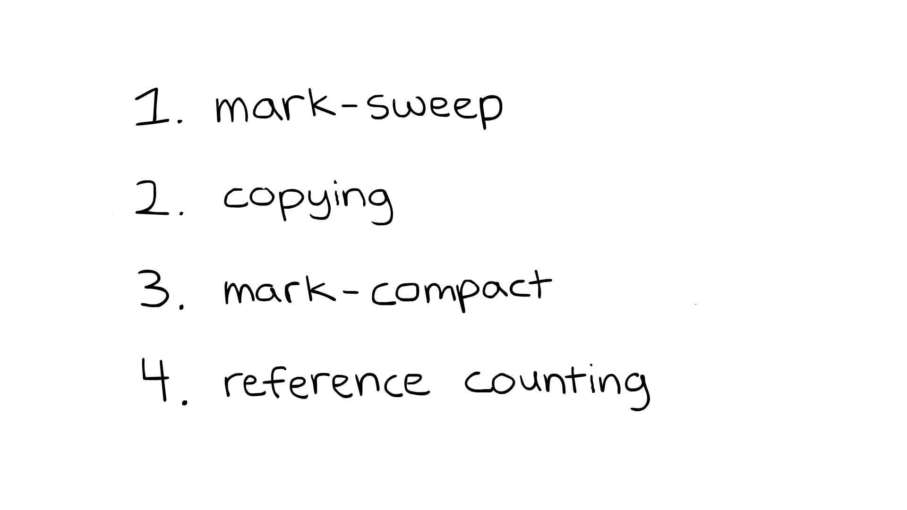